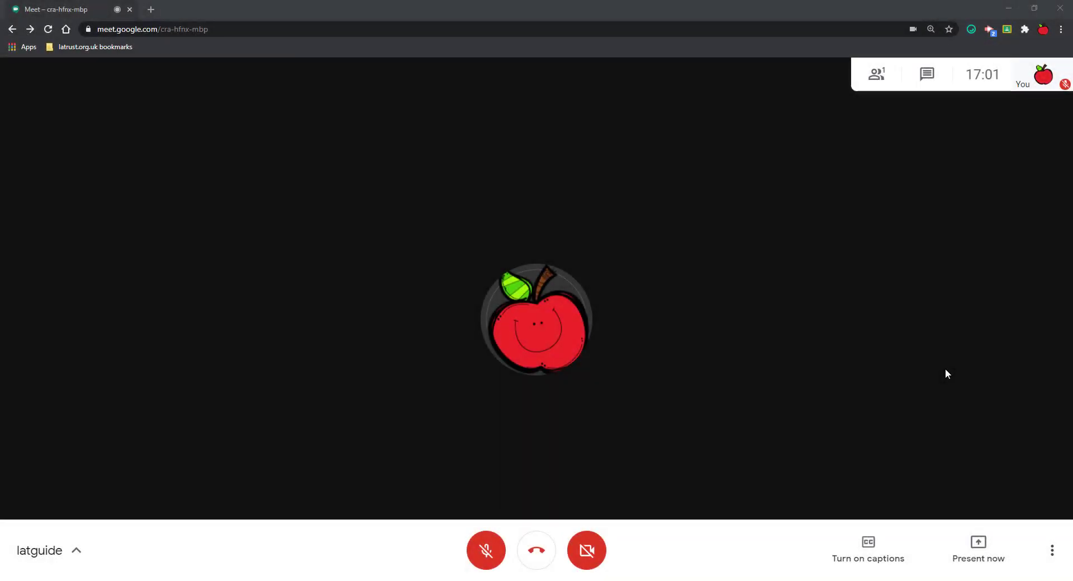
{"action": "mouse_move", "coordinate": [971, 520]}
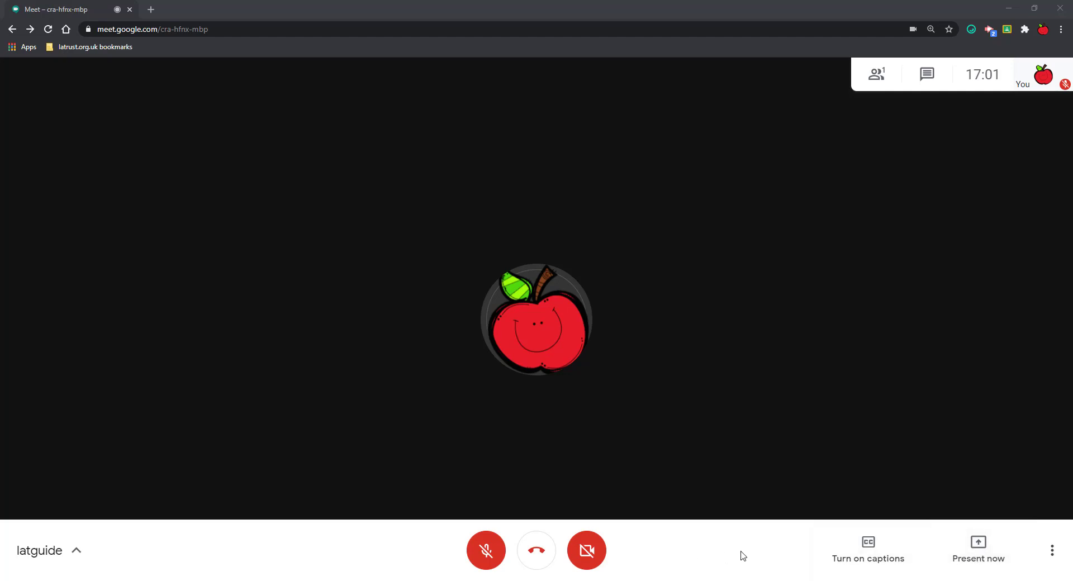
{"action": "mouse_move", "coordinate": [773, 551]}
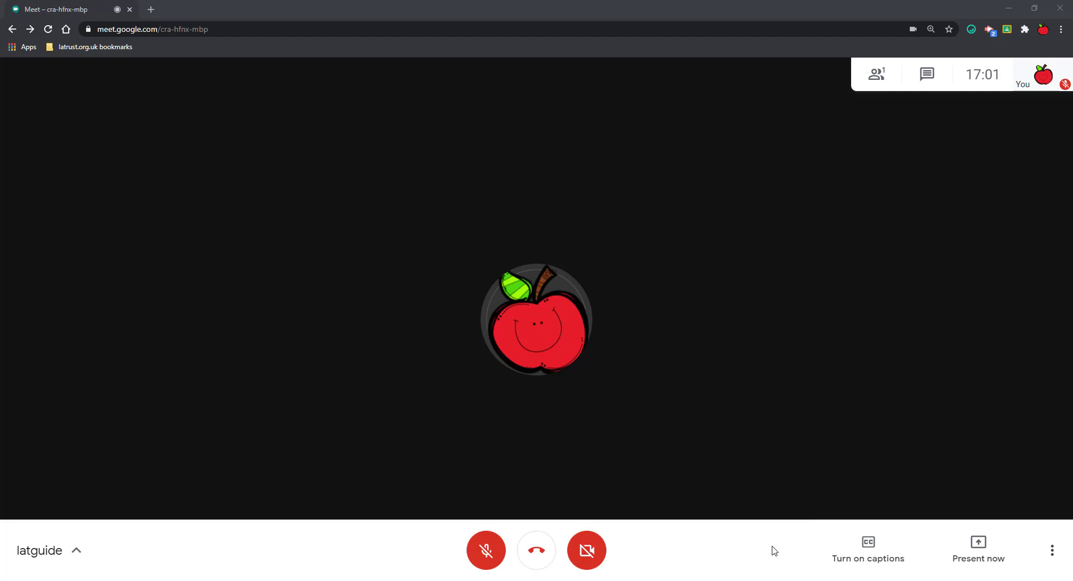
{"action": "mouse_move", "coordinate": [978, 554]}
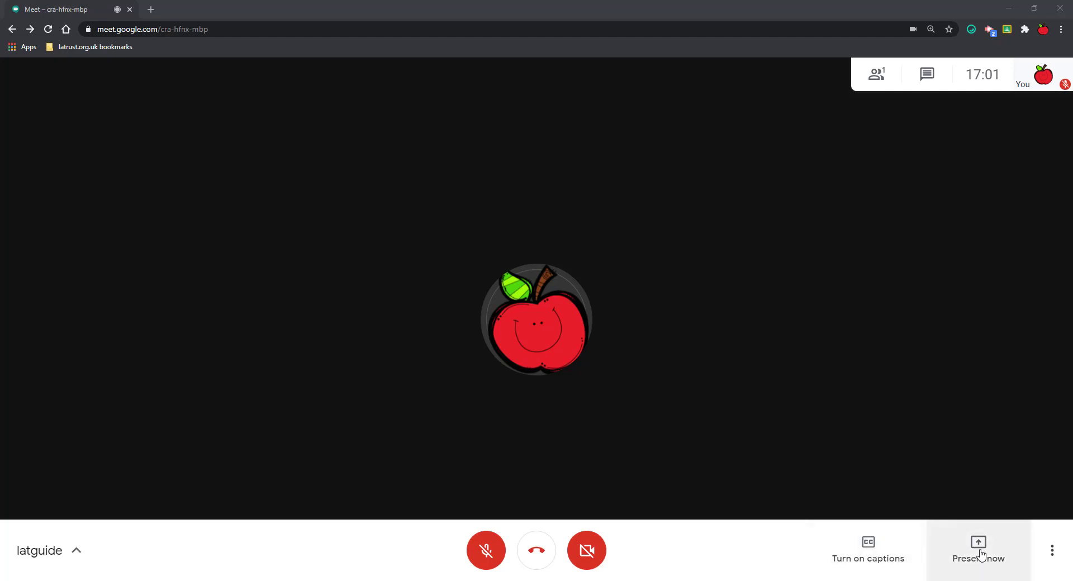
- From the Present now menu, choose 'Your entire screen'
{"action": "left_click", "coordinate": [977, 550]}
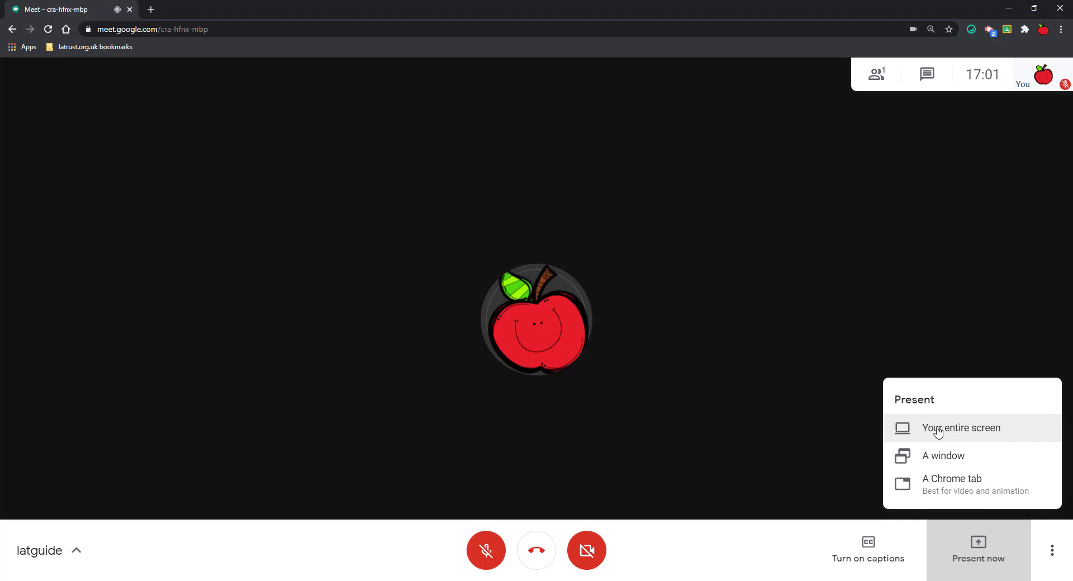
{"action": "mouse_move", "coordinate": [963, 432]}
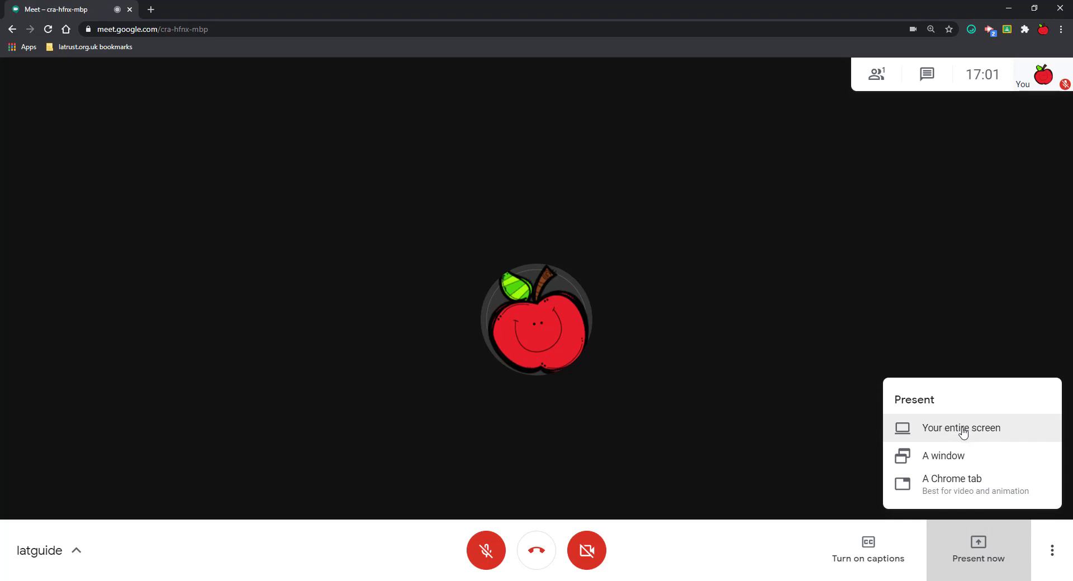
{"action": "mouse_move", "coordinate": [952, 434]}
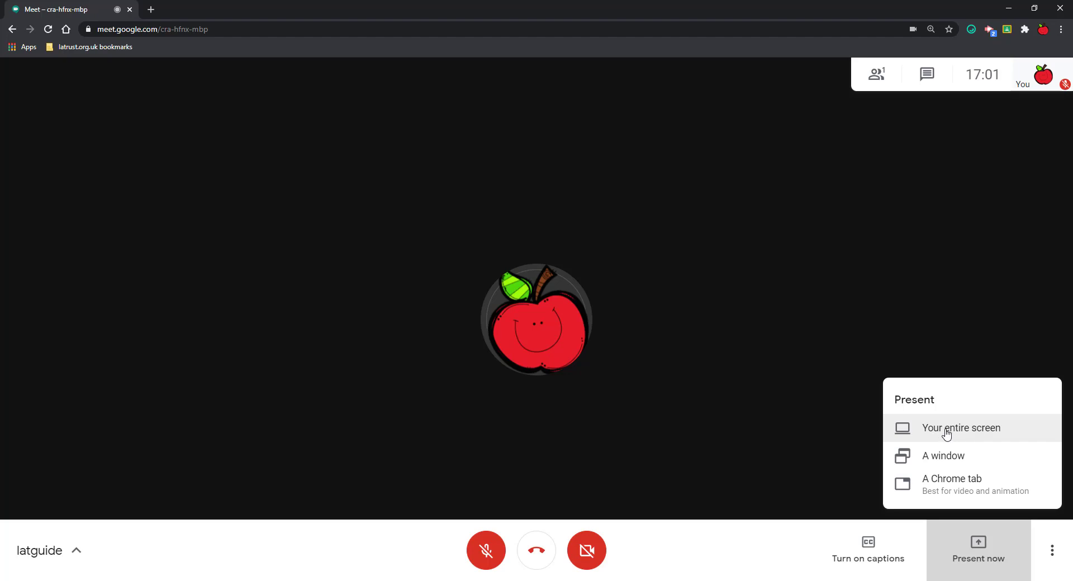
{"action": "mouse_move", "coordinate": [942, 456]}
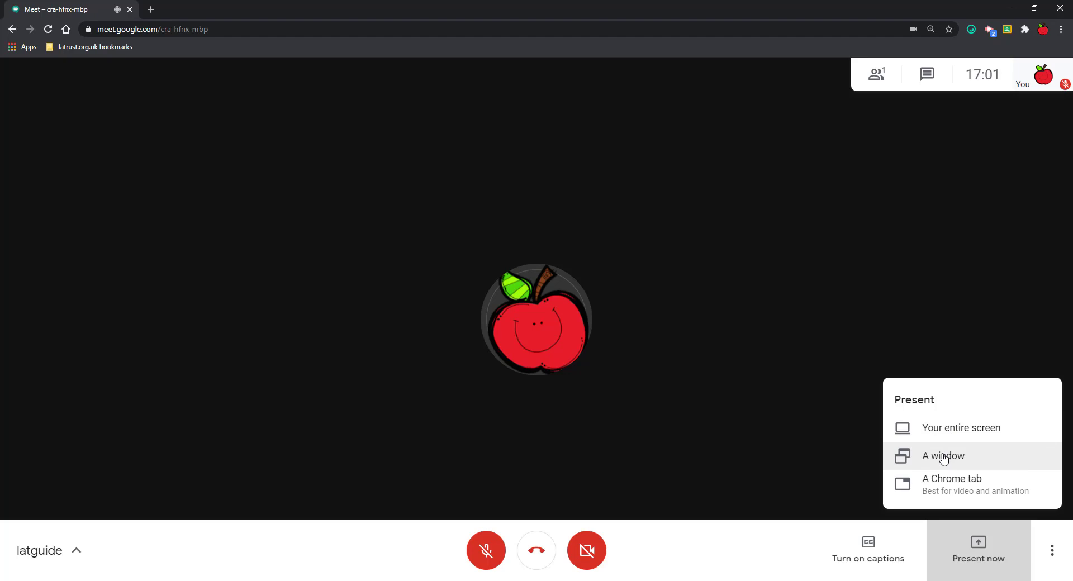
{"action": "mouse_move", "coordinate": [954, 458]}
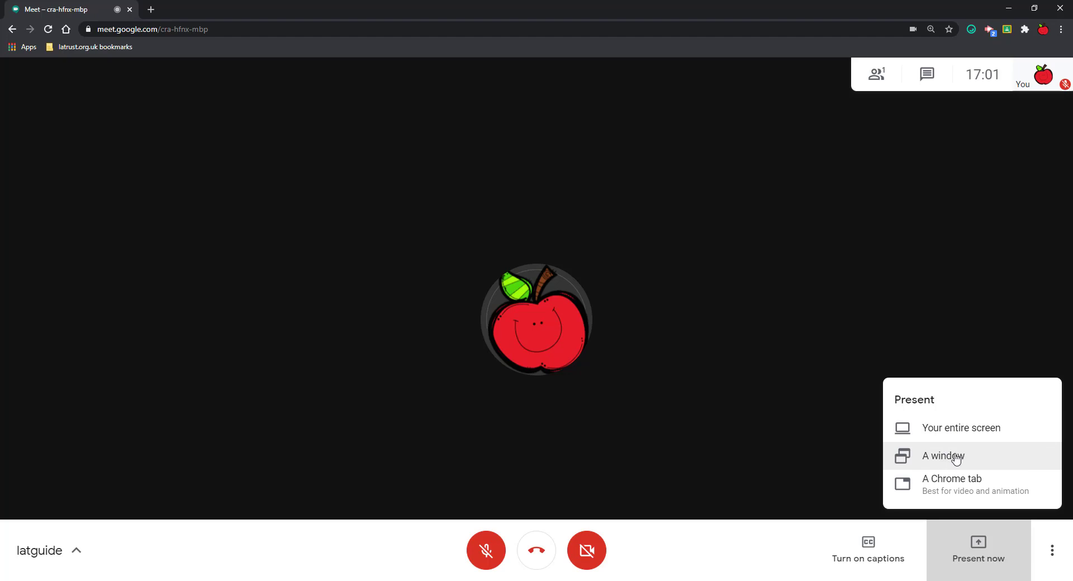
{"action": "mouse_move", "coordinate": [951, 459]}
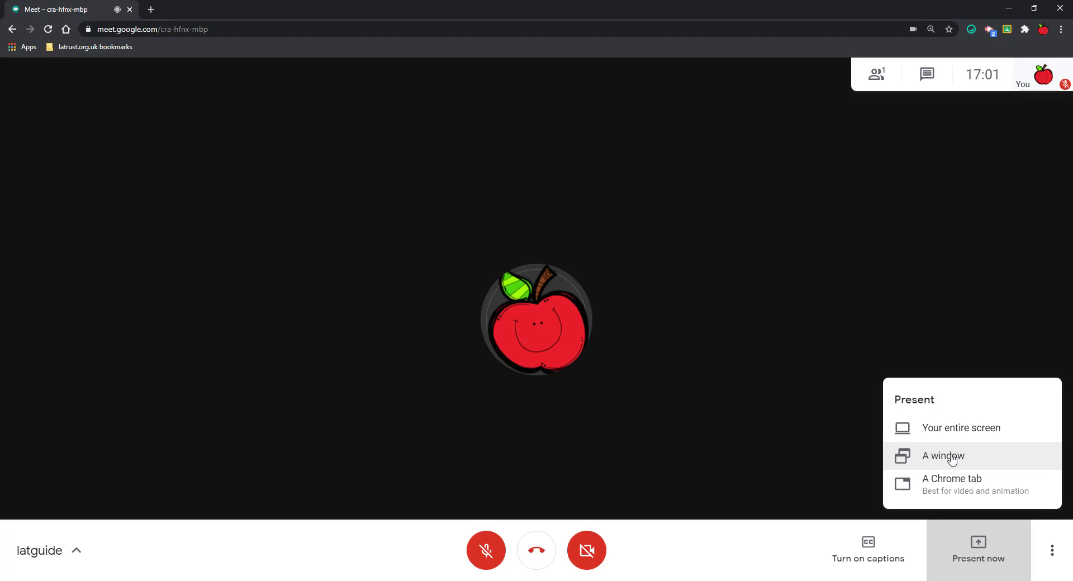
{"action": "mouse_move", "coordinate": [967, 486]}
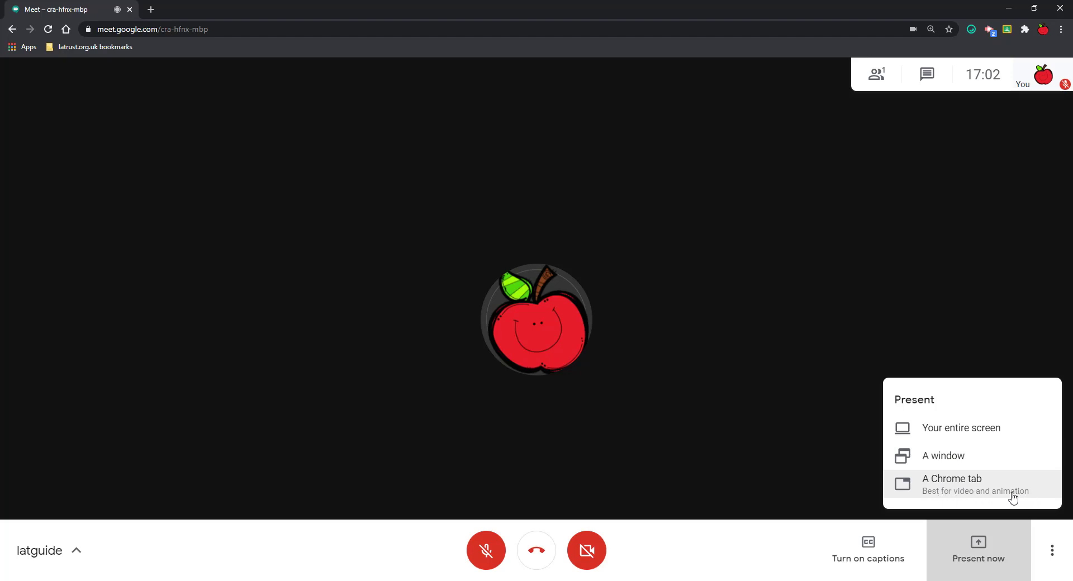
{"action": "mouse_move", "coordinate": [961, 428]}
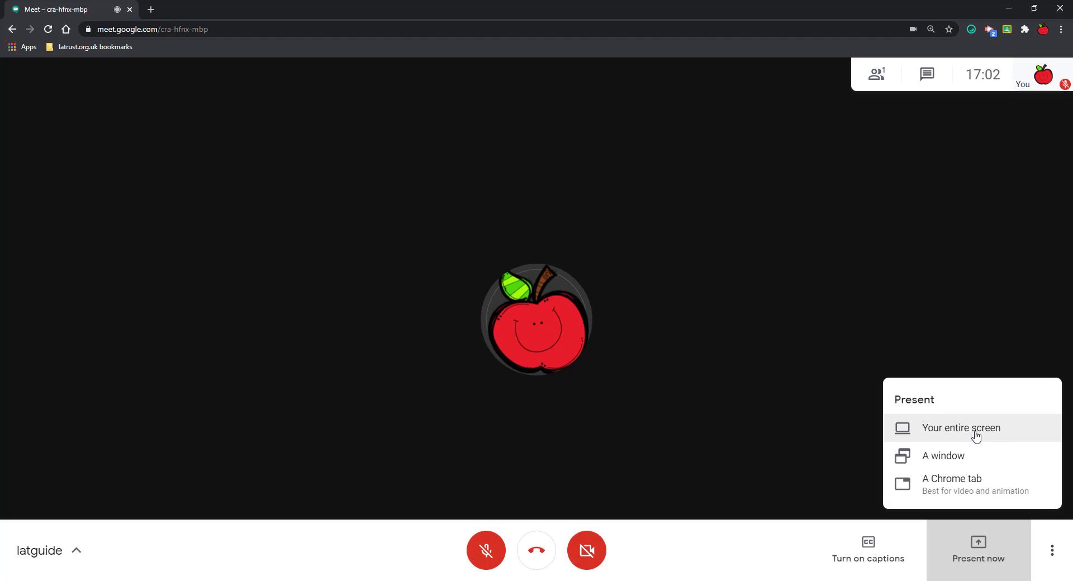
{"action": "left_click", "coordinate": [961, 428]}
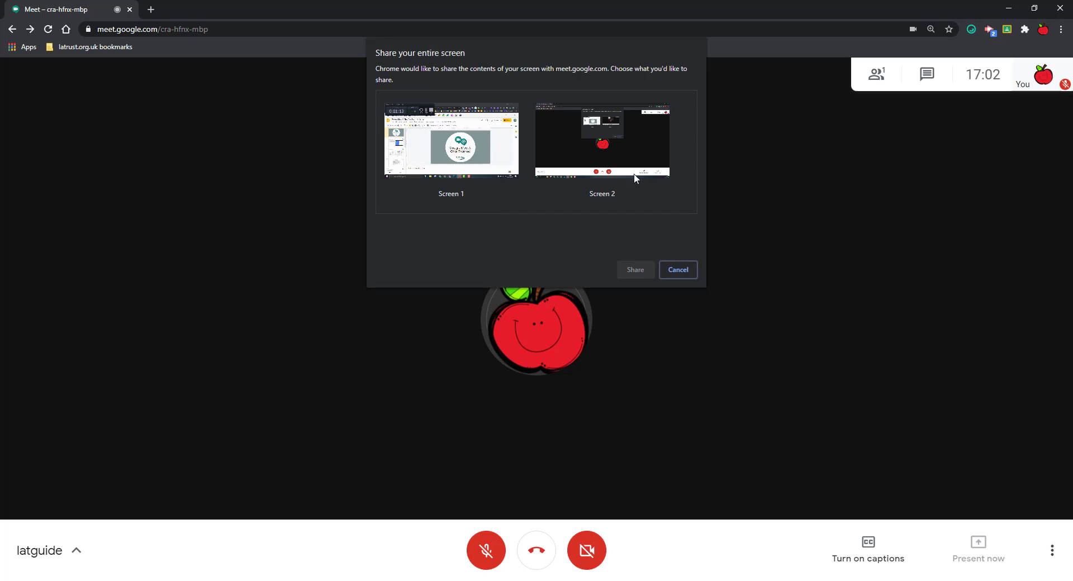
- Select Screen 1 in the share dialog and share it with the call
{"action": "left_click", "coordinate": [450, 140]}
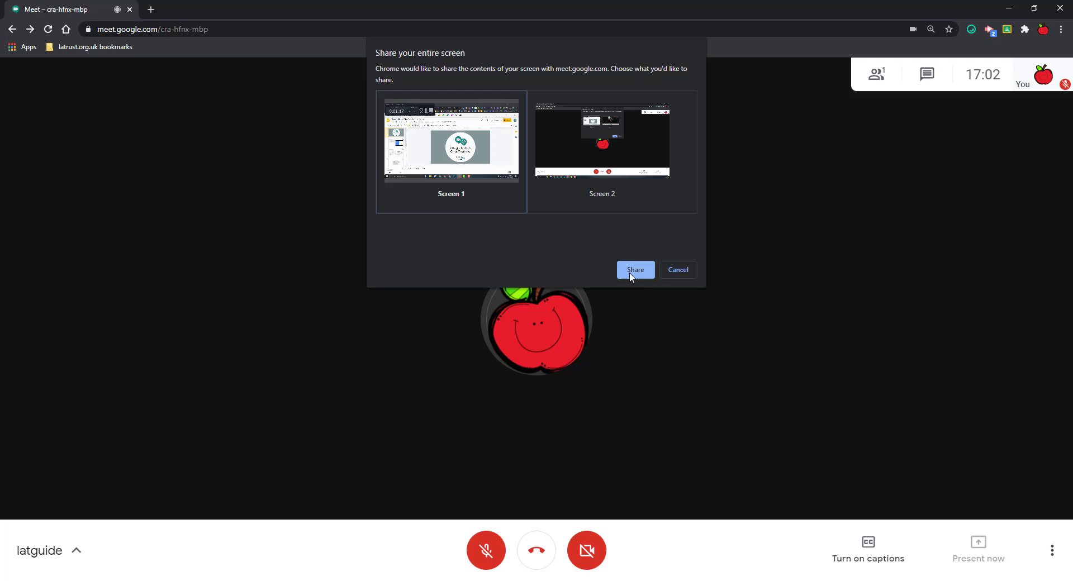
{"action": "left_click", "coordinate": [676, 269]}
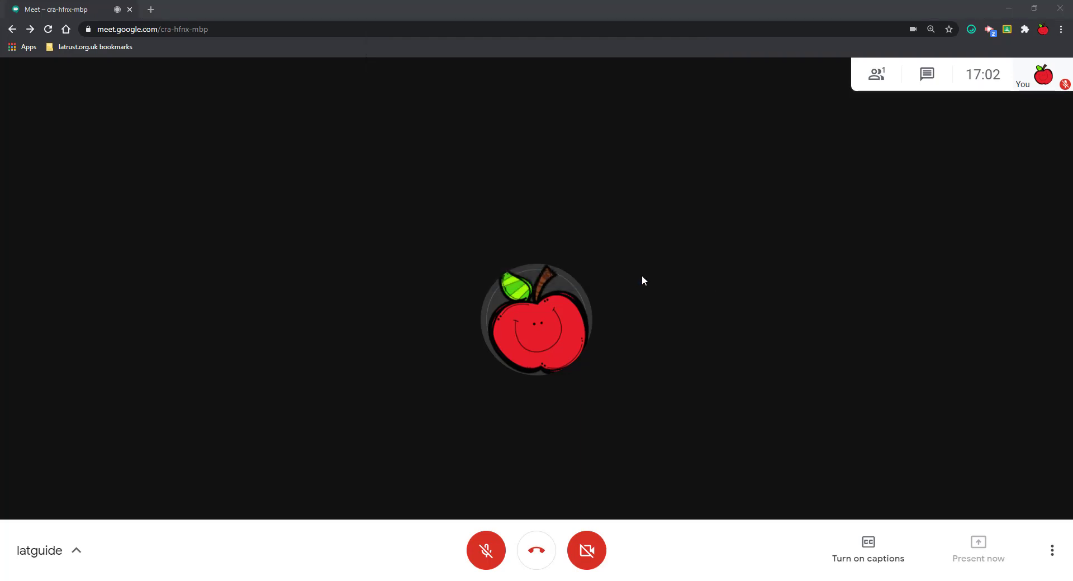
{"action": "left_click", "coordinate": [977, 550]}
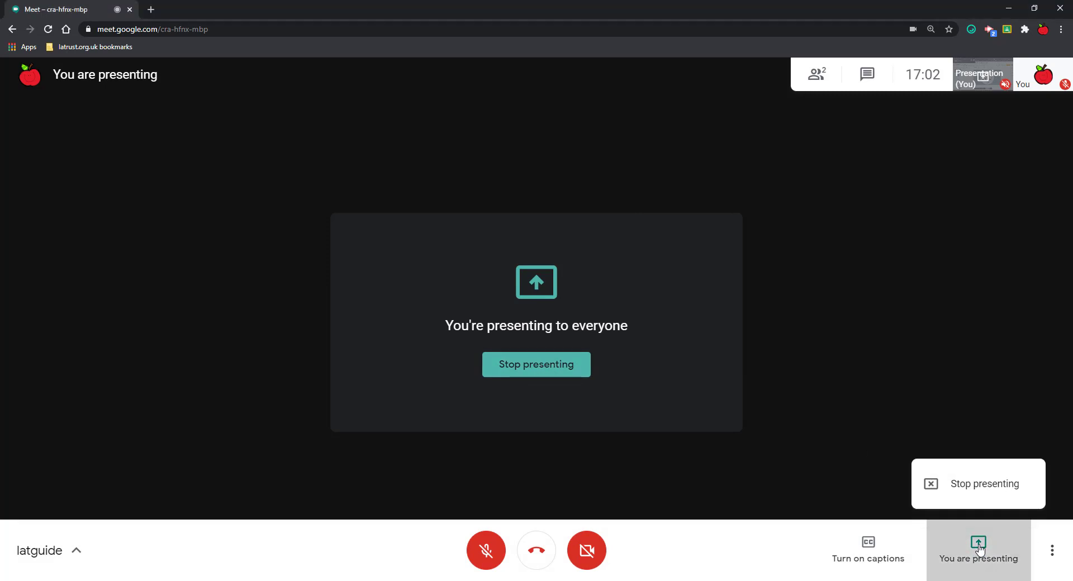
{"action": "mouse_move", "coordinate": [985, 488]}
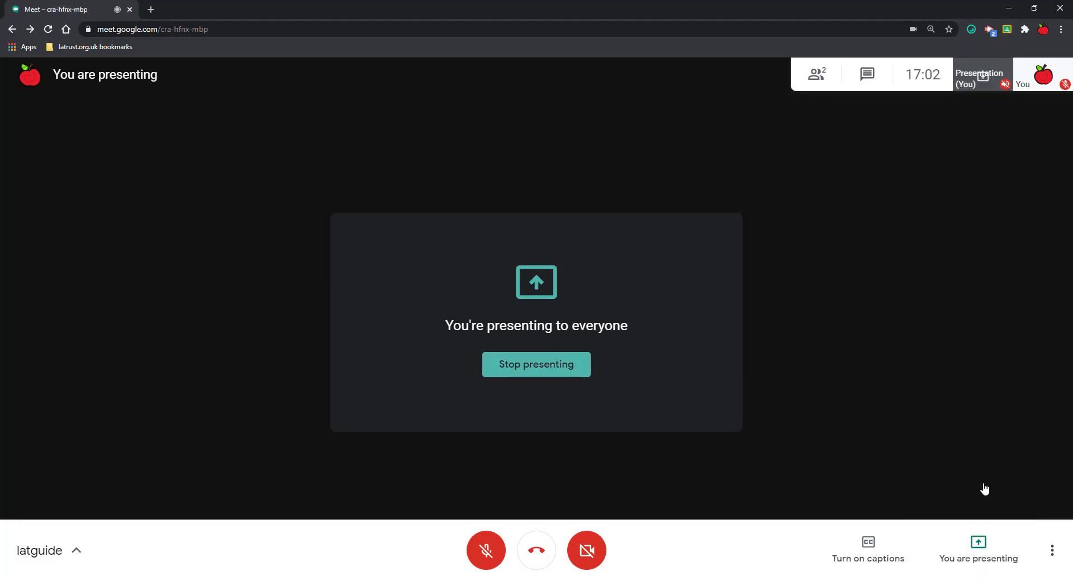
- Stop presenting the entire screen from the 'You are presenting' control
{"action": "left_click", "coordinate": [978, 550]}
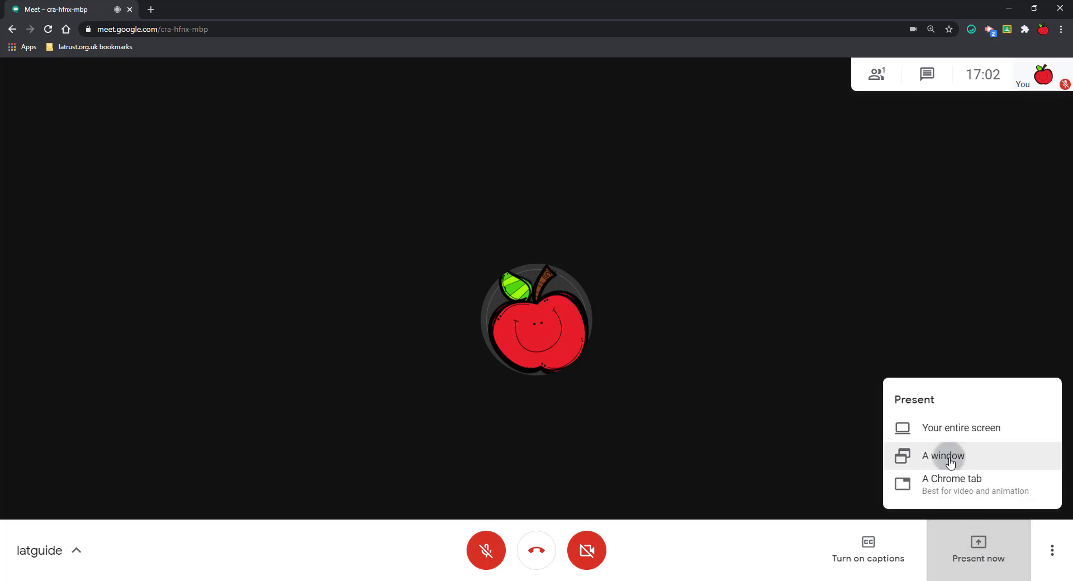
- Choose 'A window' to list open application windows for sharing
{"action": "left_click", "coordinate": [944, 455]}
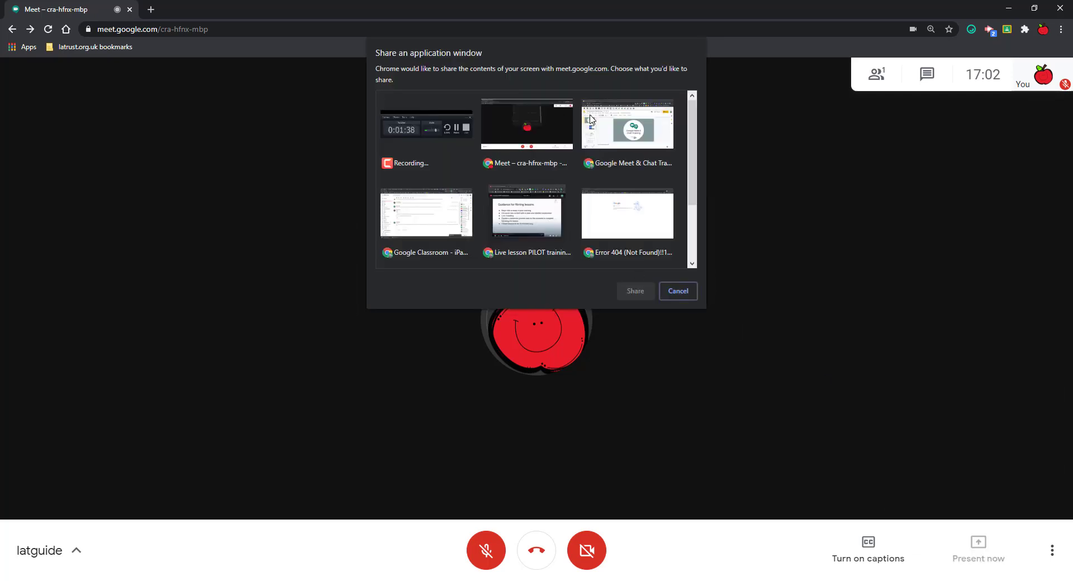